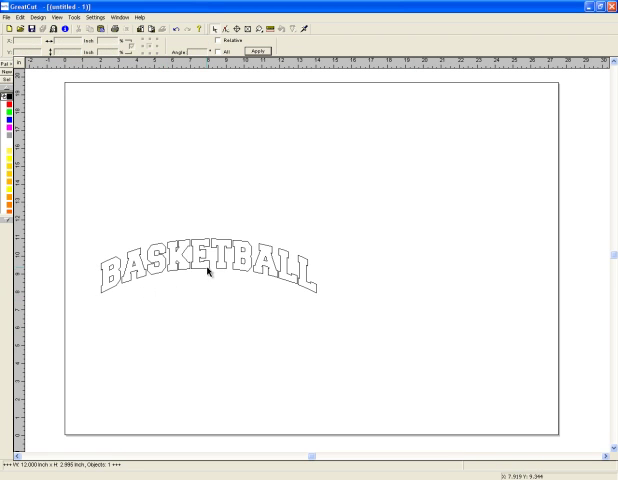
Bring up the 'Output to device' dialog for the GCC cutter via File > Output.
left_click(208, 272)
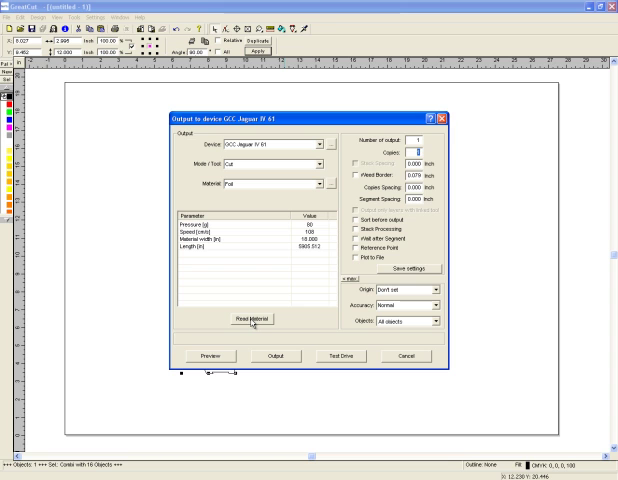
mouse_move(272, 284)
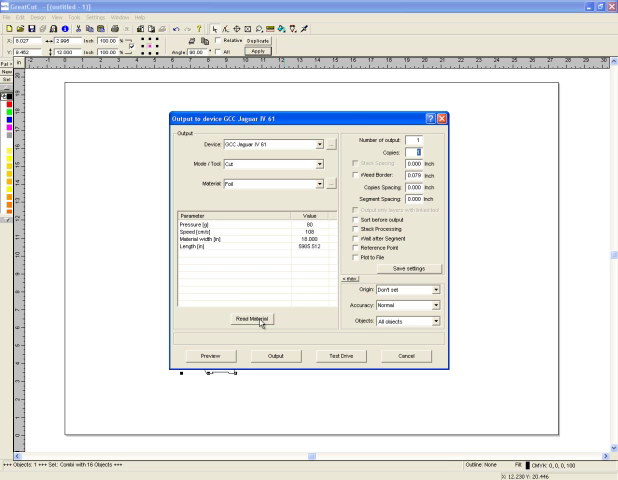
Read the loaded roll width from the cutter so the job reports it must be segmented.
left_click(250, 320)
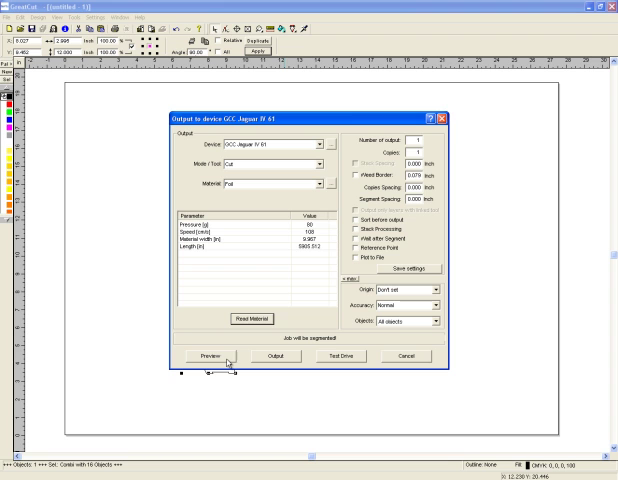
Confirm segmentation with 'Optimize material', leaving BASKETBALL rotated 90° to fit the roll.
left_click(204, 356)
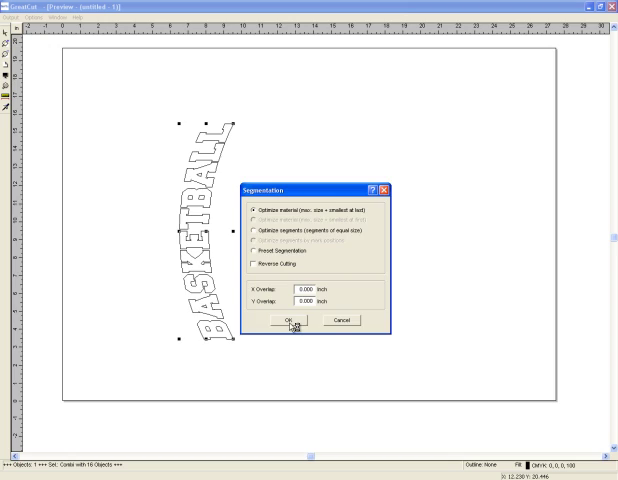
left_click(292, 324)
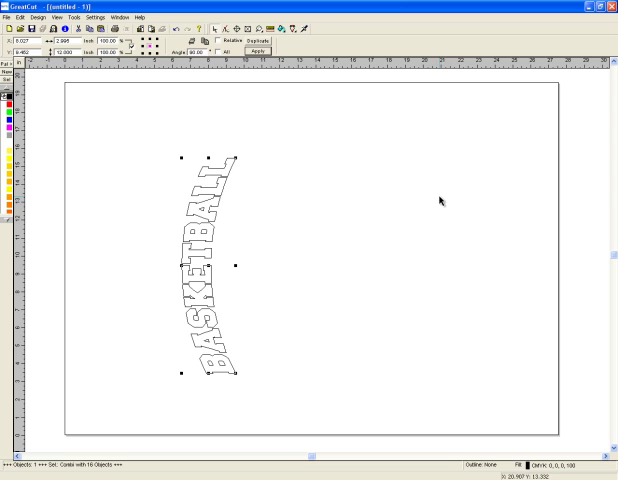
mouse_move(98, 90)
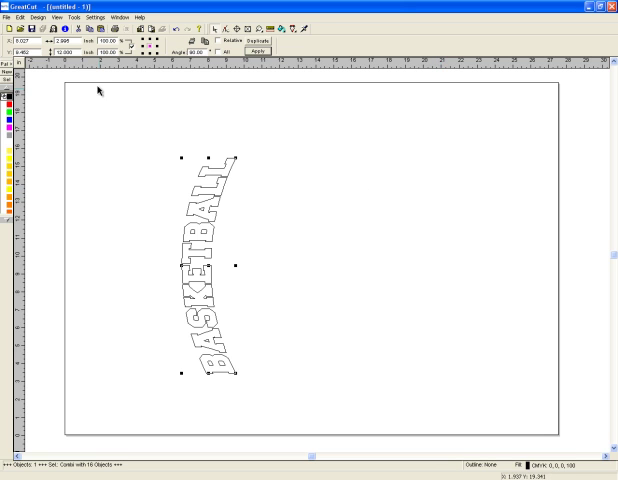